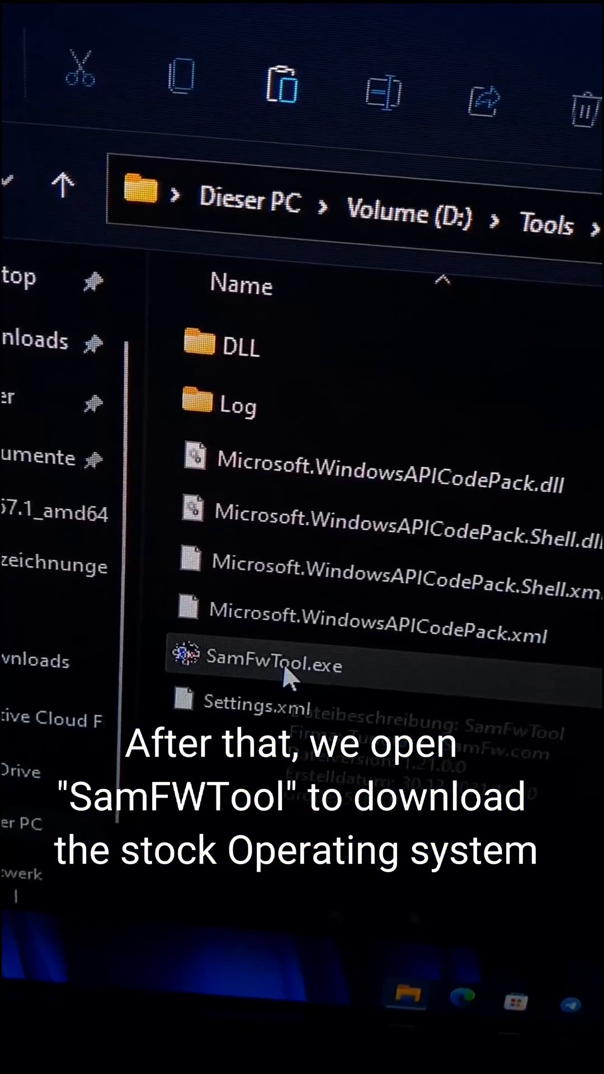
# Step: Select SamFwTool.exe in the D:\Tools folder
pyautogui.click(274, 668)
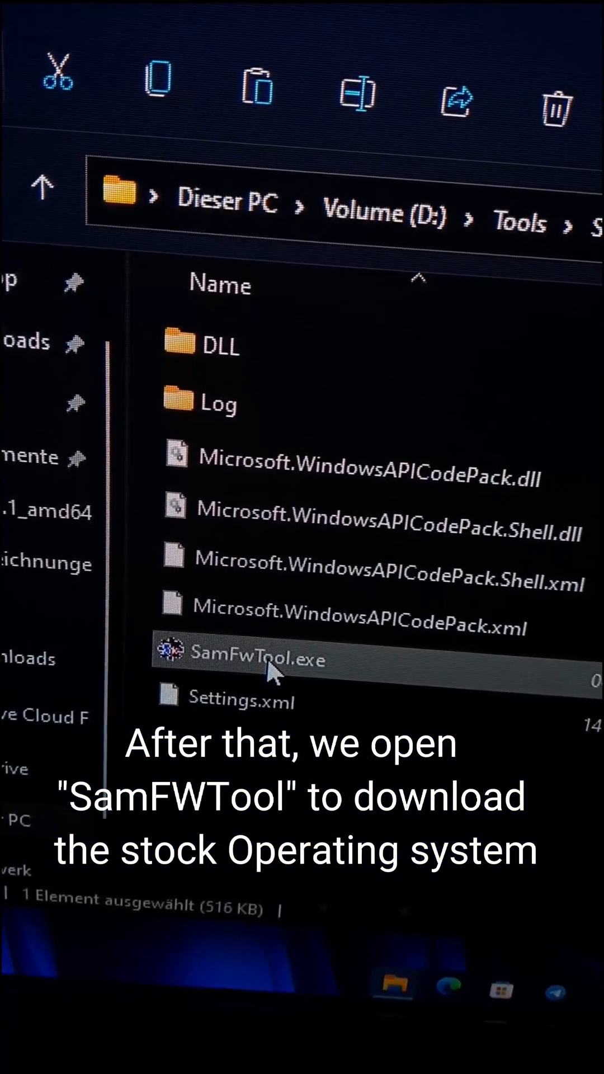
# Step: Launch SamFwTool and check firmware for SM-G965F, region DBT, finding a 4.71 GB file
pyautogui.doubleClick(238, 659)
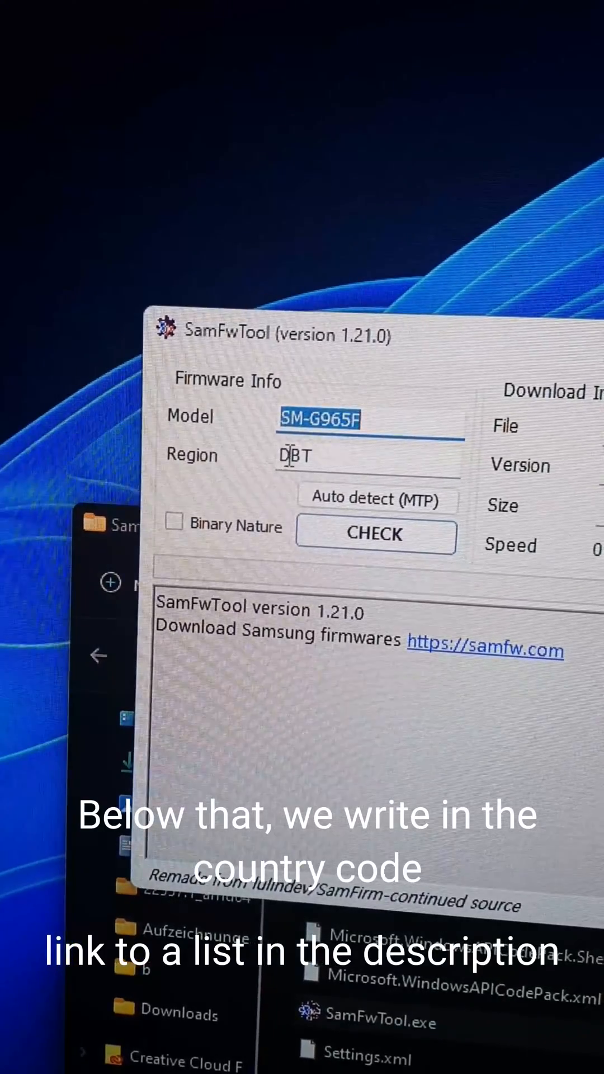
pyautogui.click(376, 535)
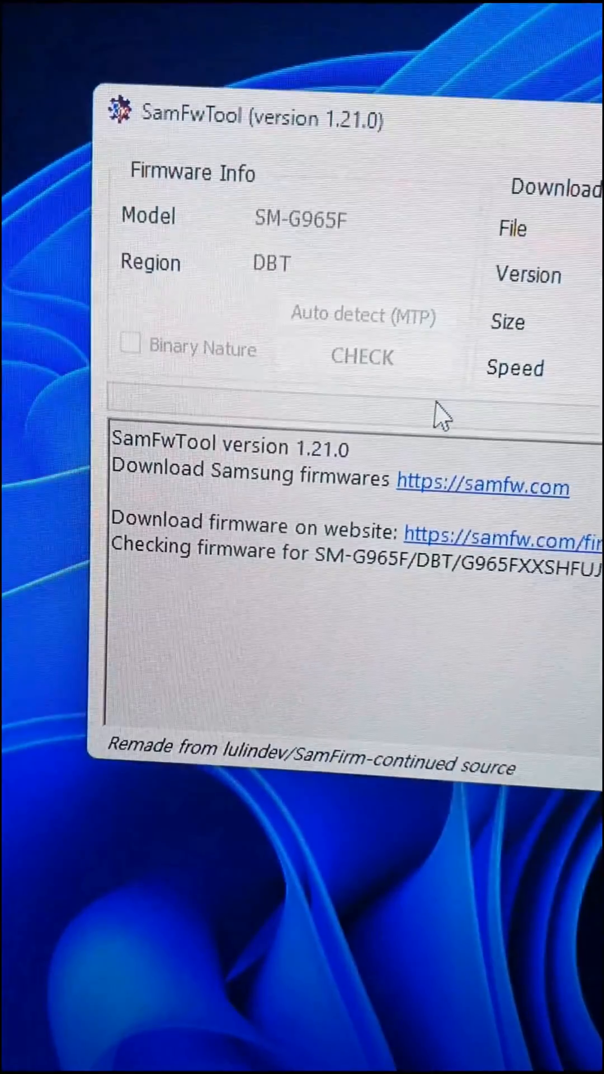
pyautogui.click(363, 356)
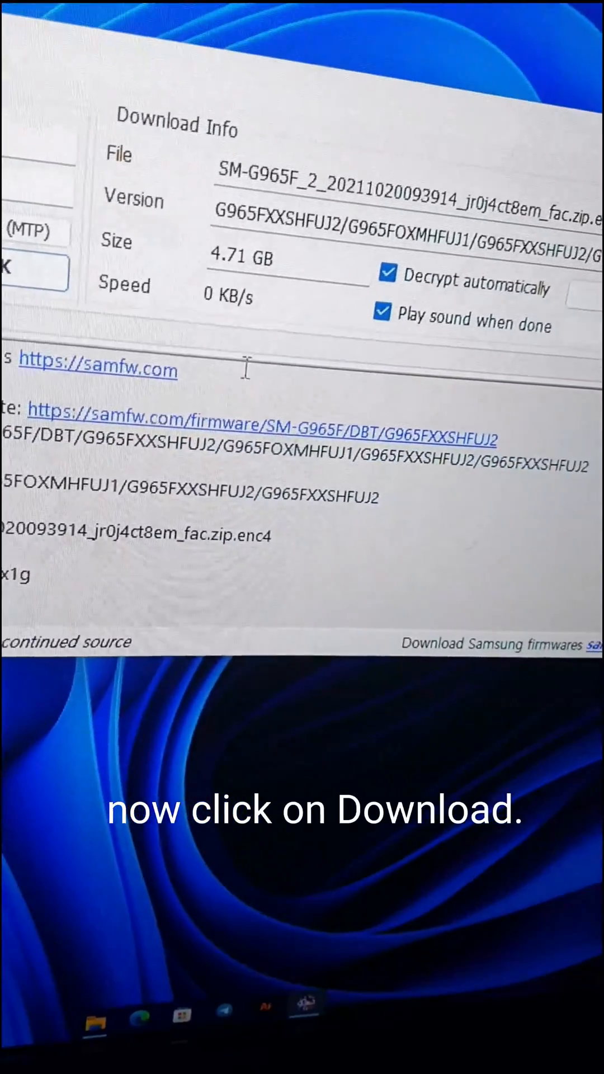
# Step: Download the 4.71 GB firmware to the default save folder
pyautogui.click(450, 351)
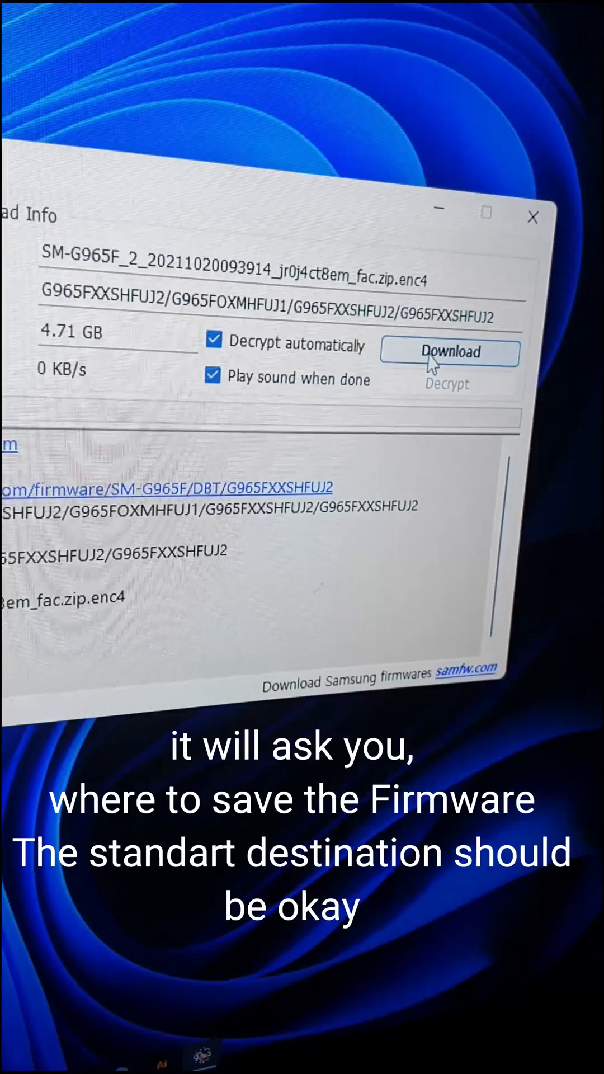
pyautogui.click(449, 352)
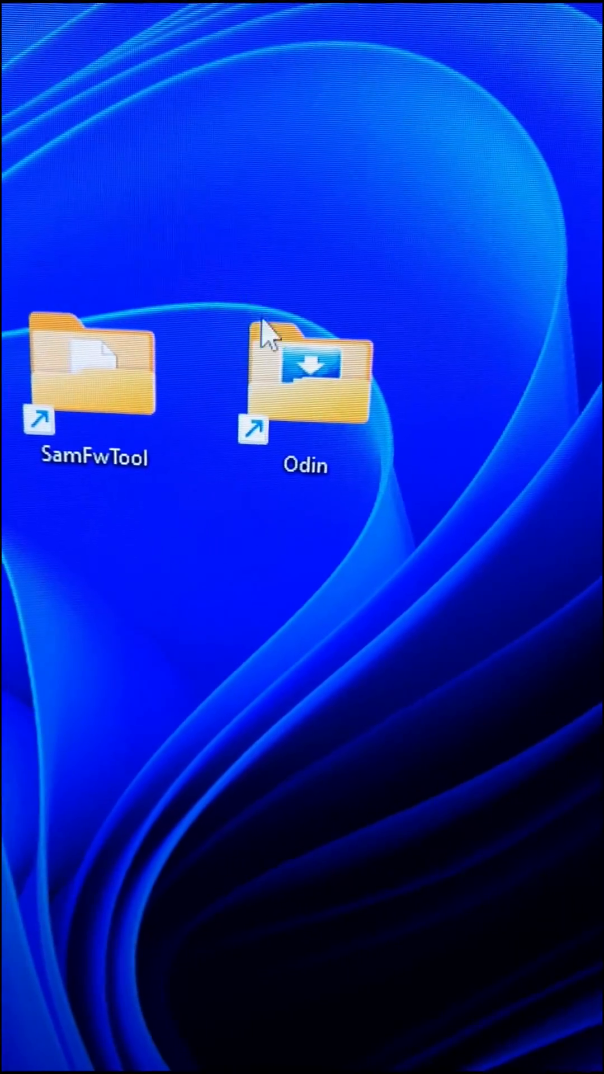
# Step: Run Odin3_v3.14.4.exe from the Odin folder as administrator and confirm the UAC prompt
pyautogui.doubleClick(305, 373)
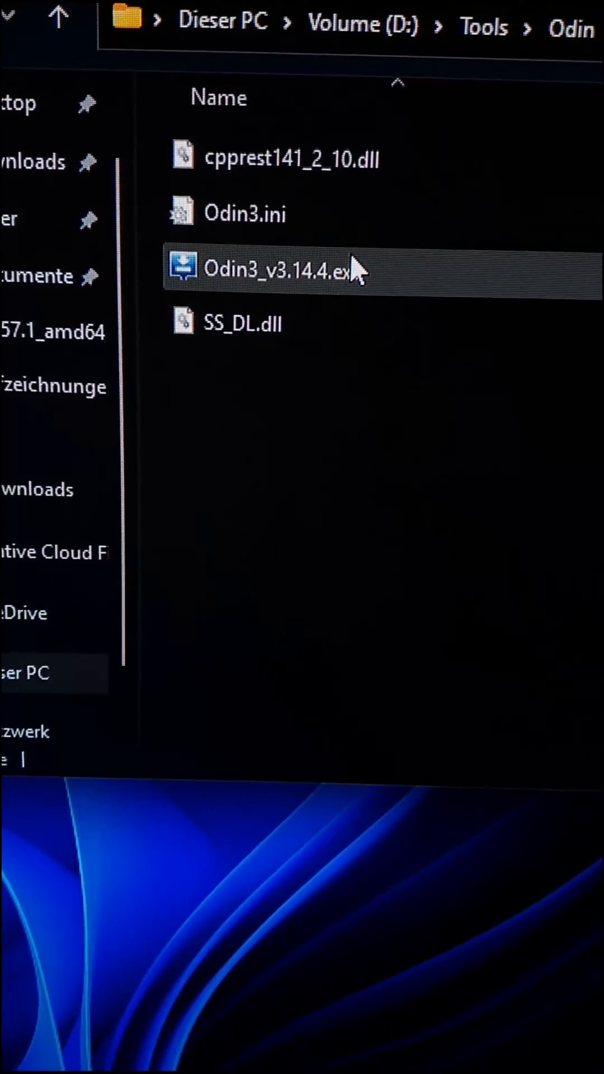
pyautogui.rightClick(268, 268)
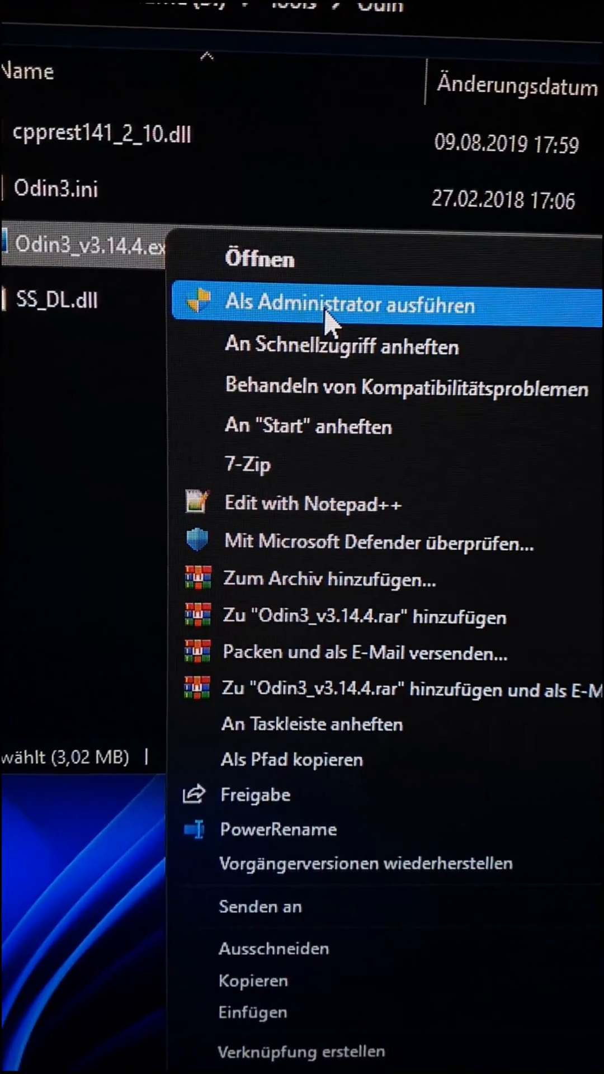
pyautogui.click(343, 305)
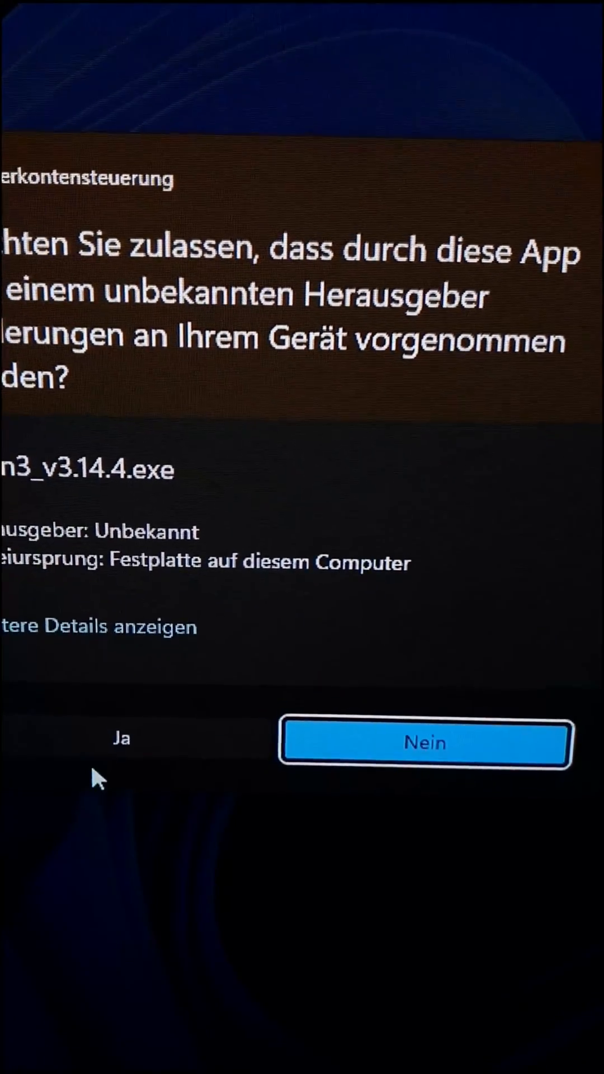
pyautogui.click(122, 742)
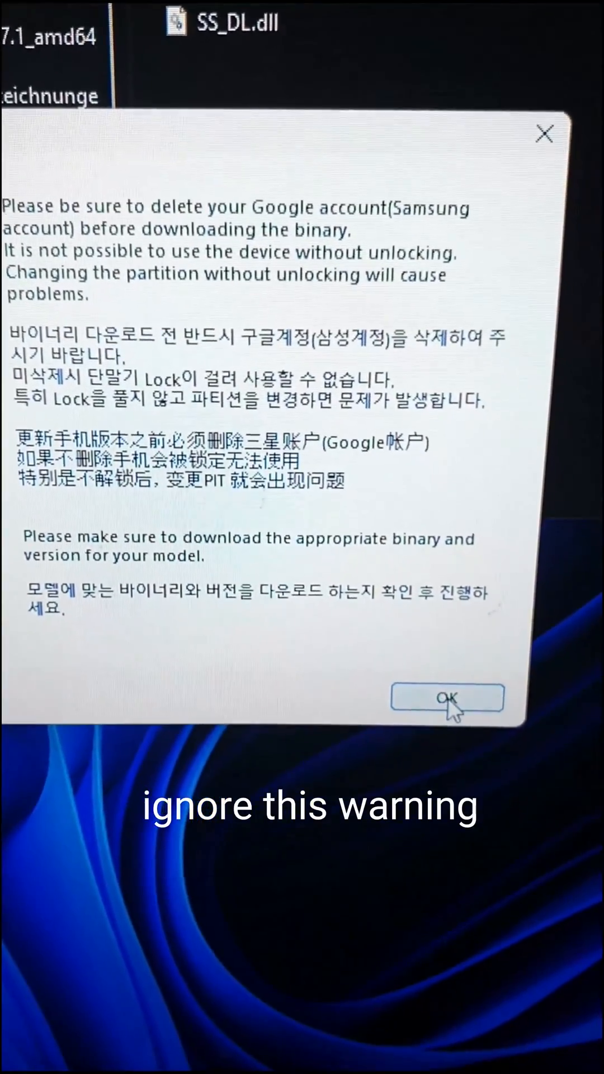
pyautogui.click(447, 698)
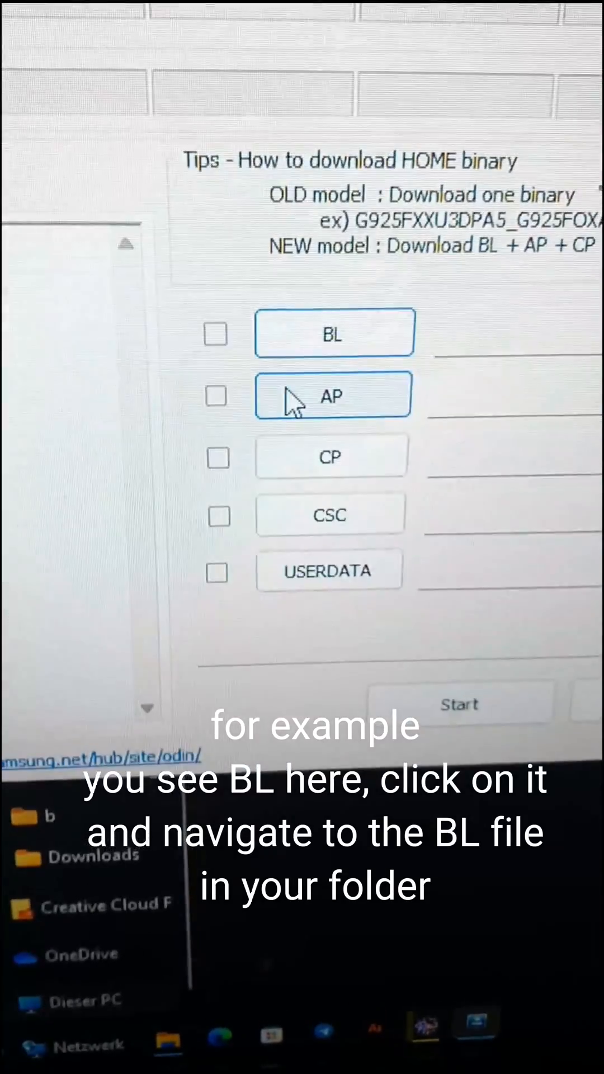
# Step: Load the SM-G965F firmware's BL file into Odin3's BL slot
pyautogui.click(333, 333)
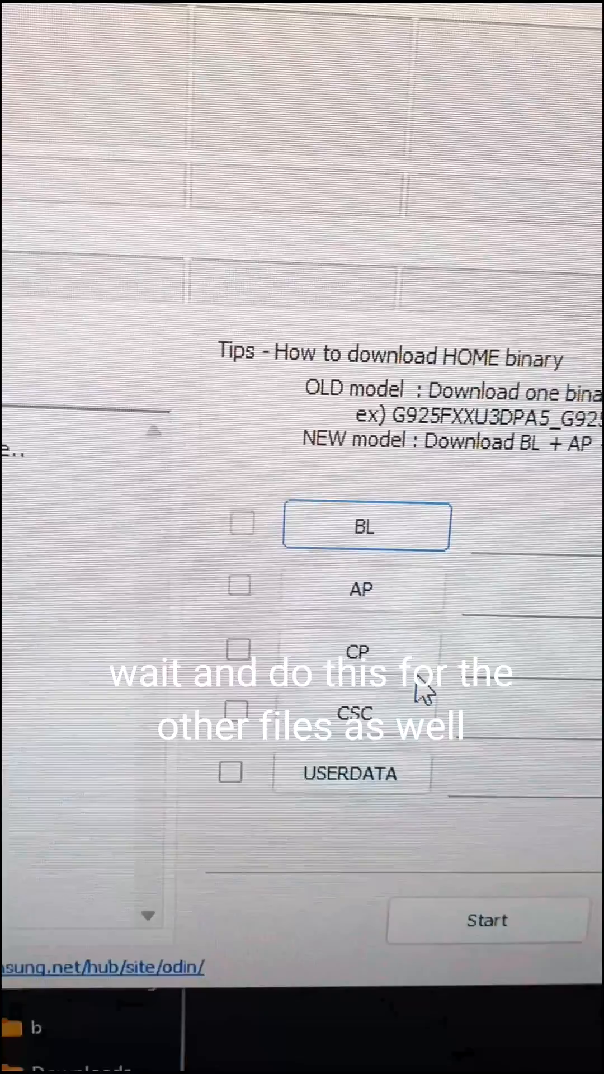
pyautogui.click(127, 479)
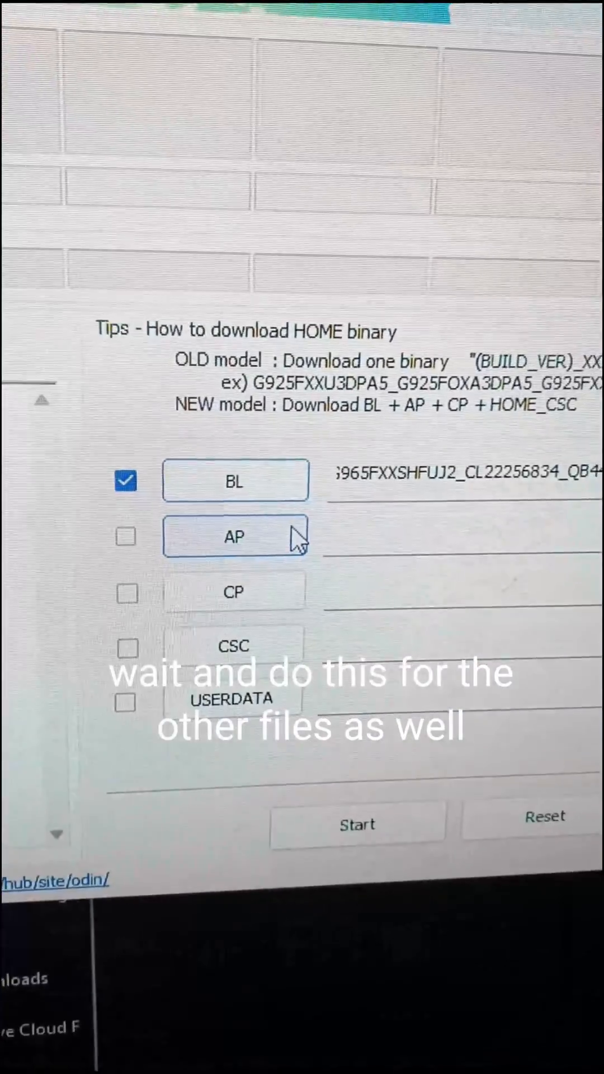